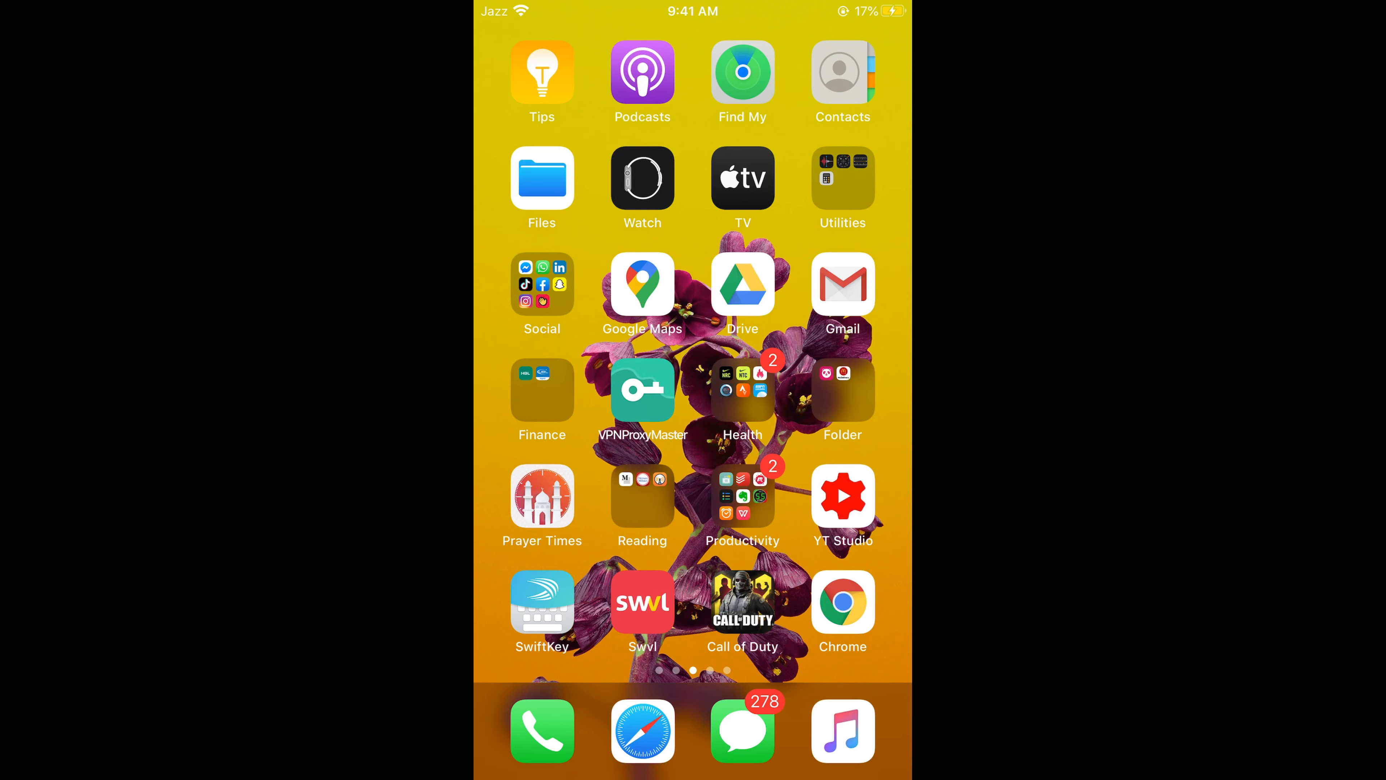
Launch Snapchat from the Social folder on the home screen
{"action": "left_click", "coordinate": [542, 284]}
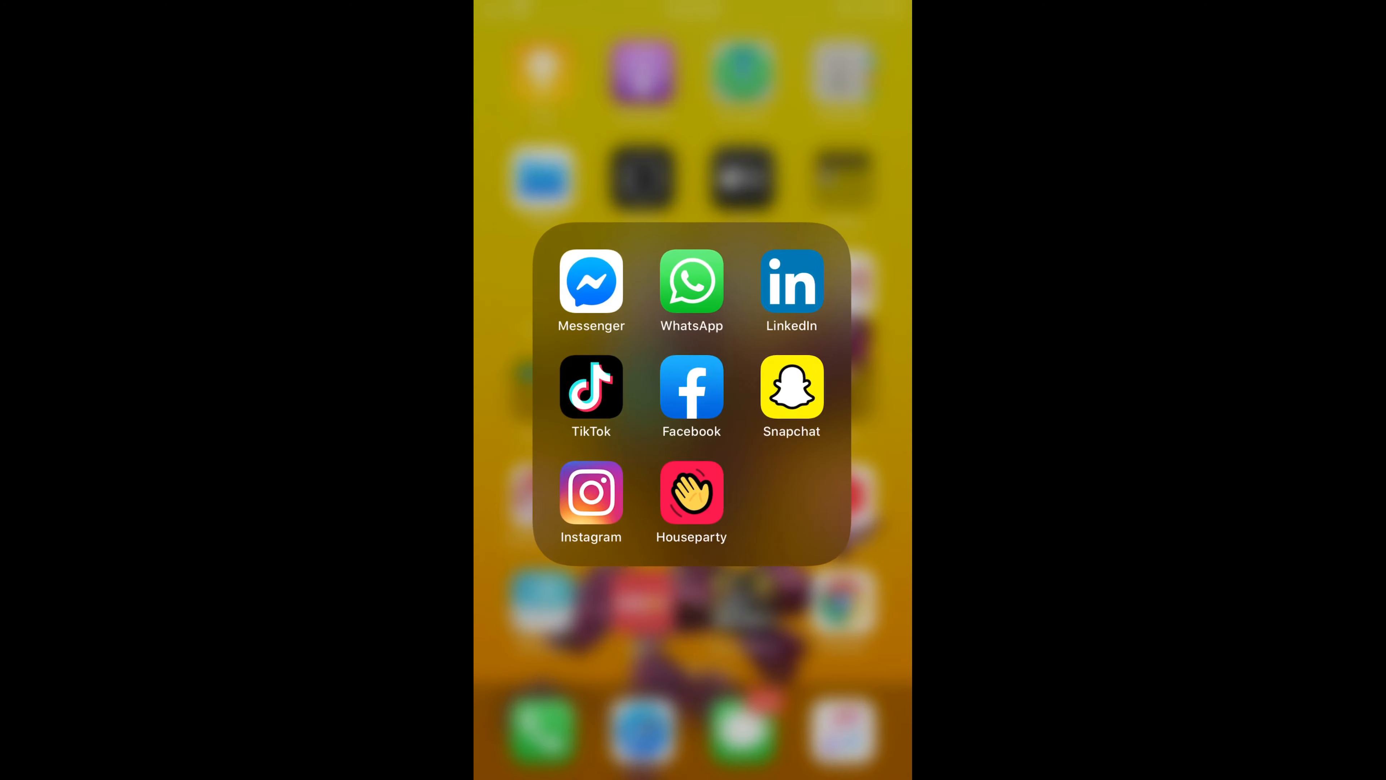
{"action": "left_click", "coordinate": [790, 388]}
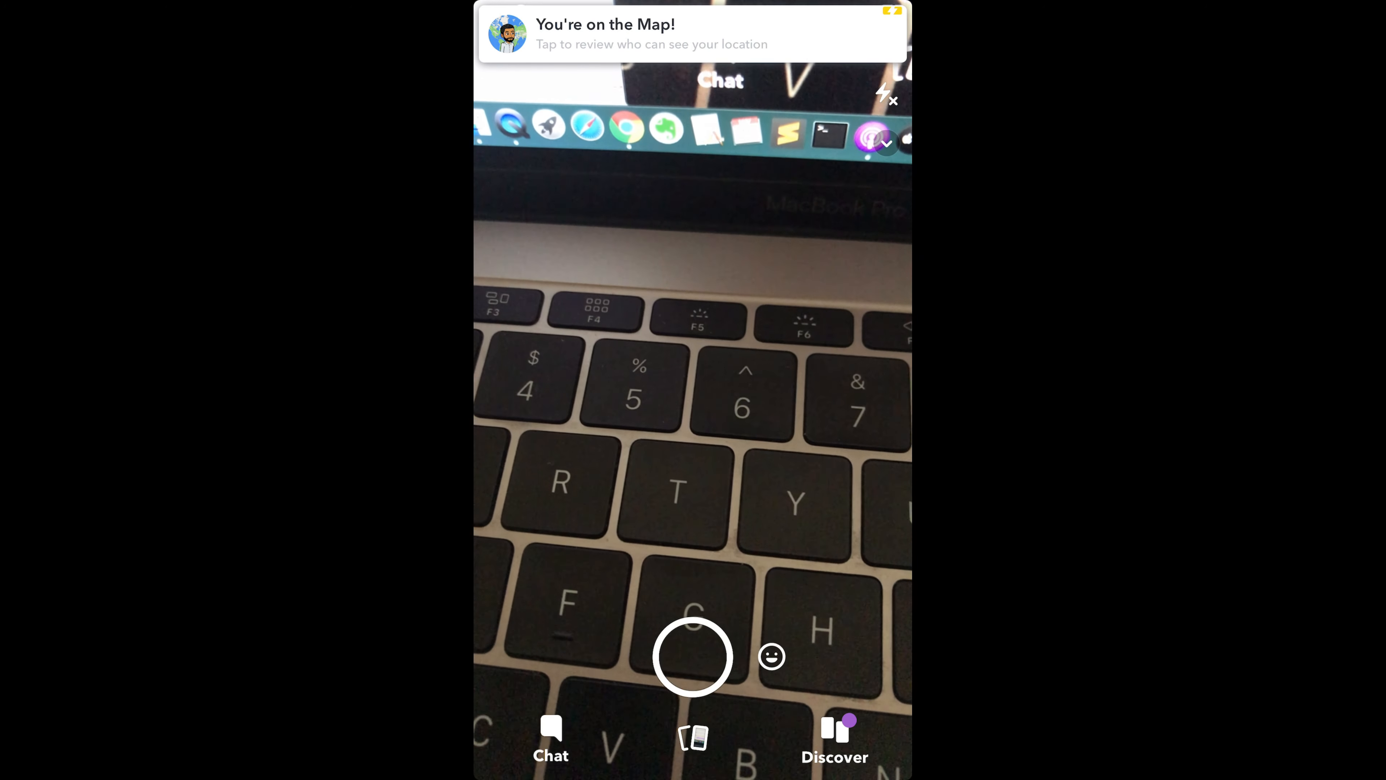
Capture a snap of the laptop keyboard with the shutter button
{"action": "left_click", "coordinate": [693, 656]}
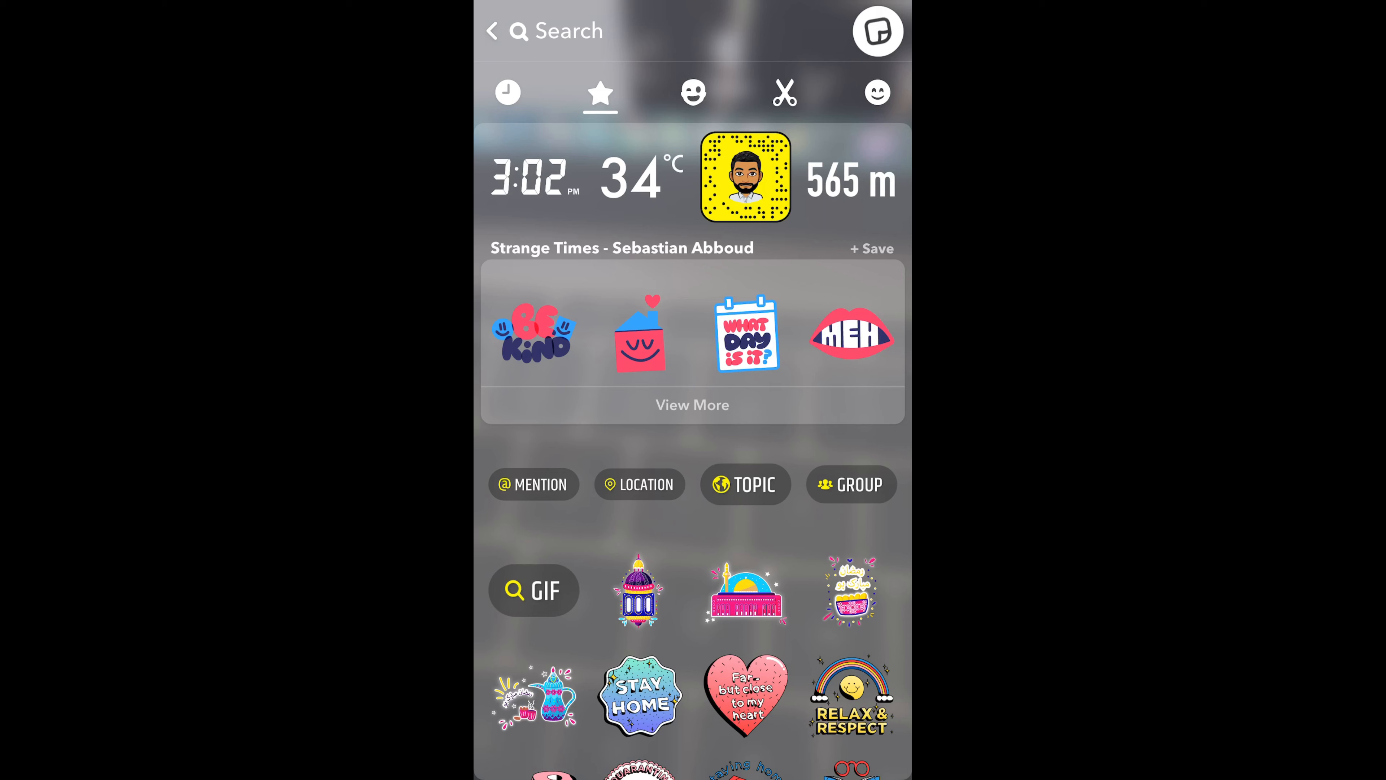
Show the location stickers so Islamabad is suggested, then browse further down the sheet
{"action": "left_click", "coordinate": [638, 483]}
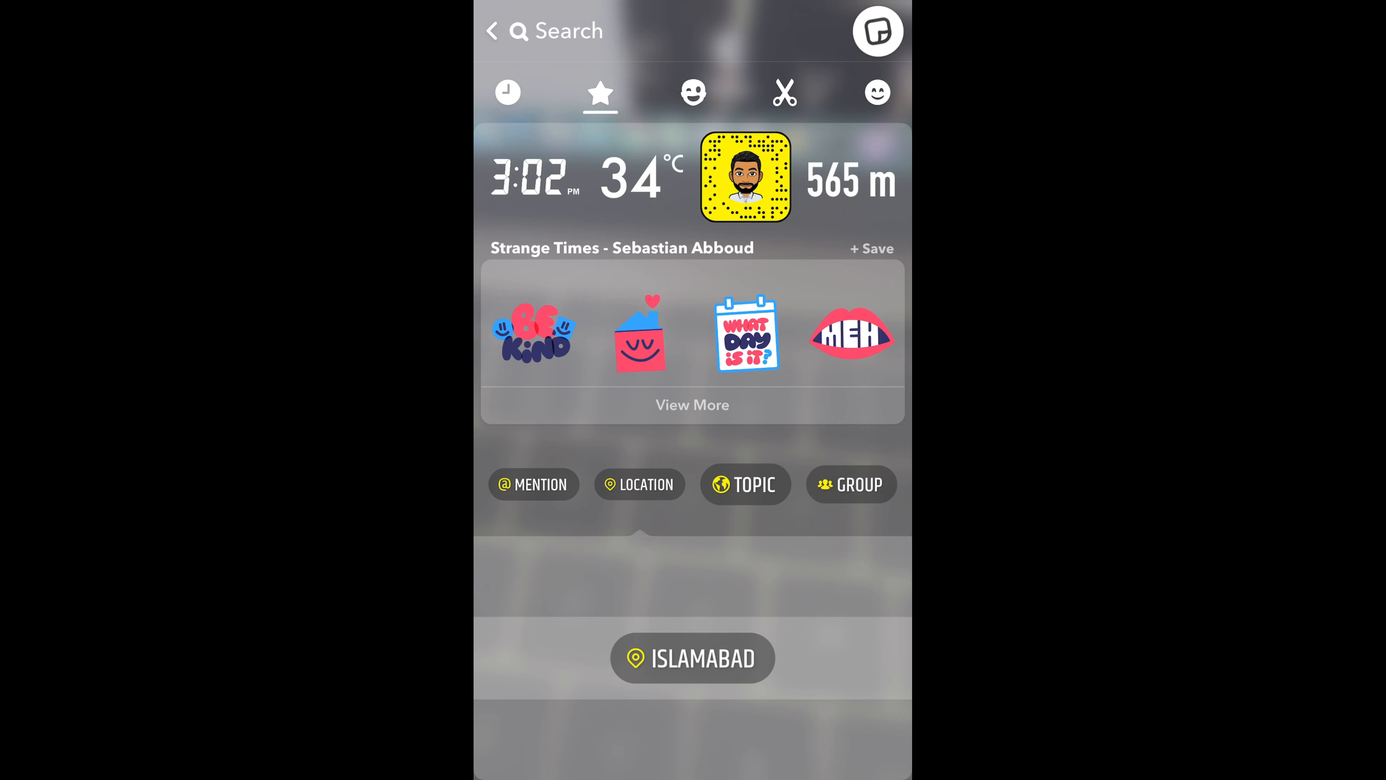
{"action": "scroll", "scroll_direction": "down", "scroll_amount": 3}
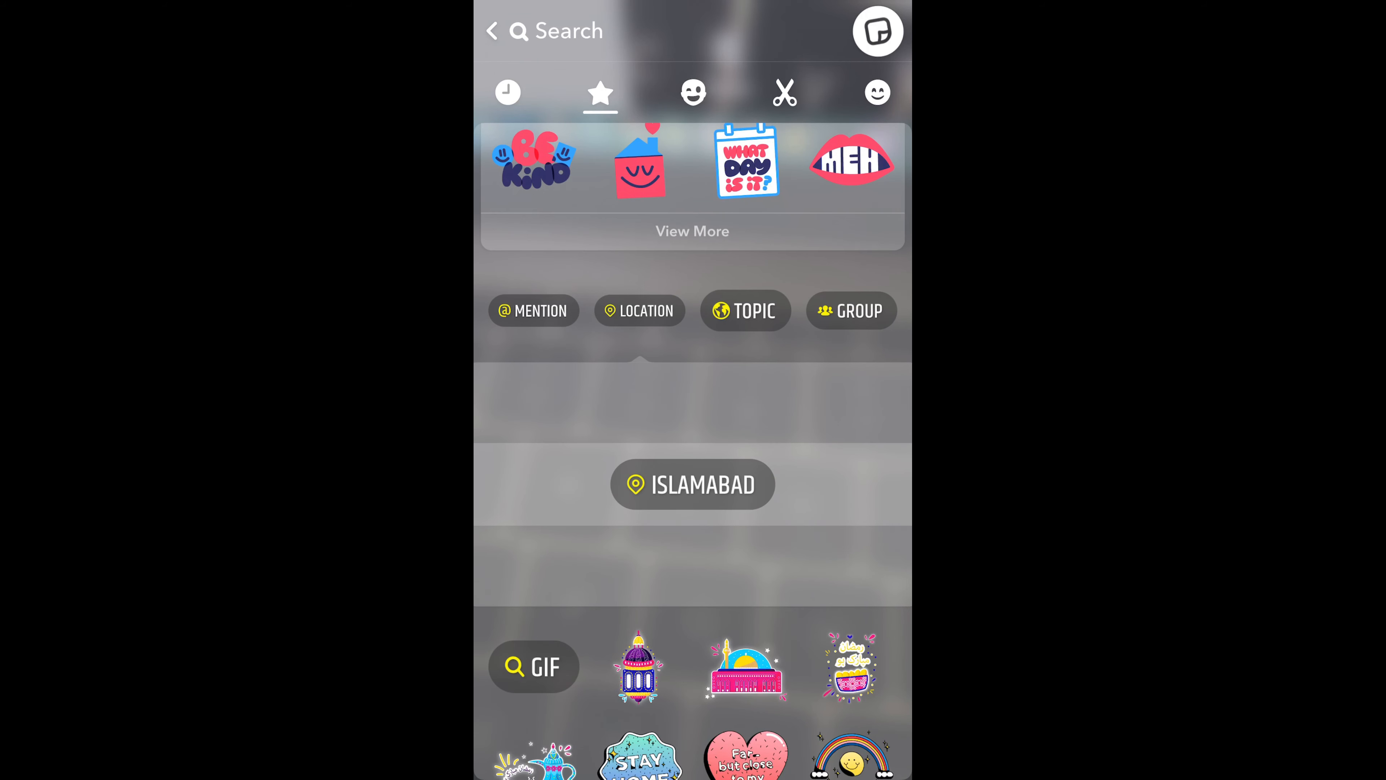
{"action": "scroll", "scroll_direction": "down", "scroll_amount": 3}
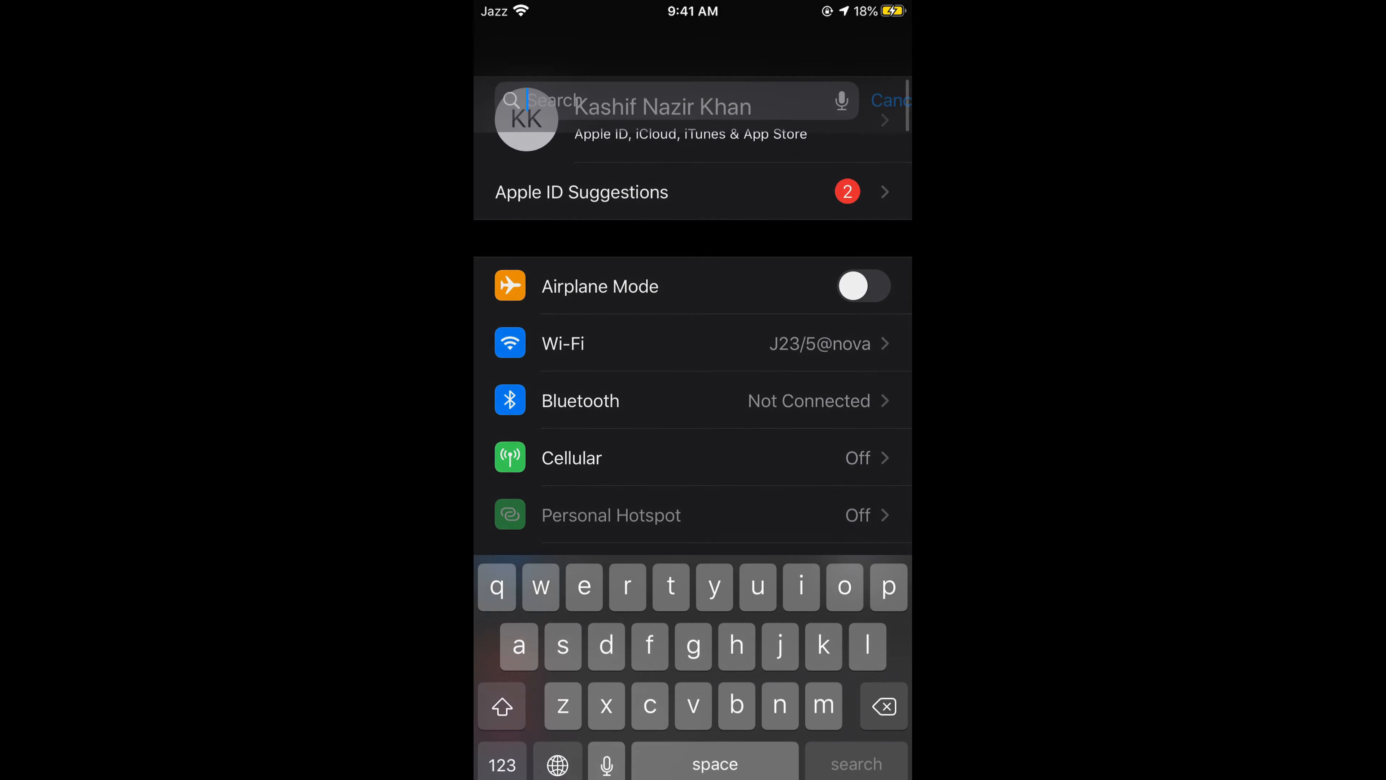
Find Snapchat in Settings and confirm its Location access is set to While Using the App
{"action": "type", "text": "sna"}
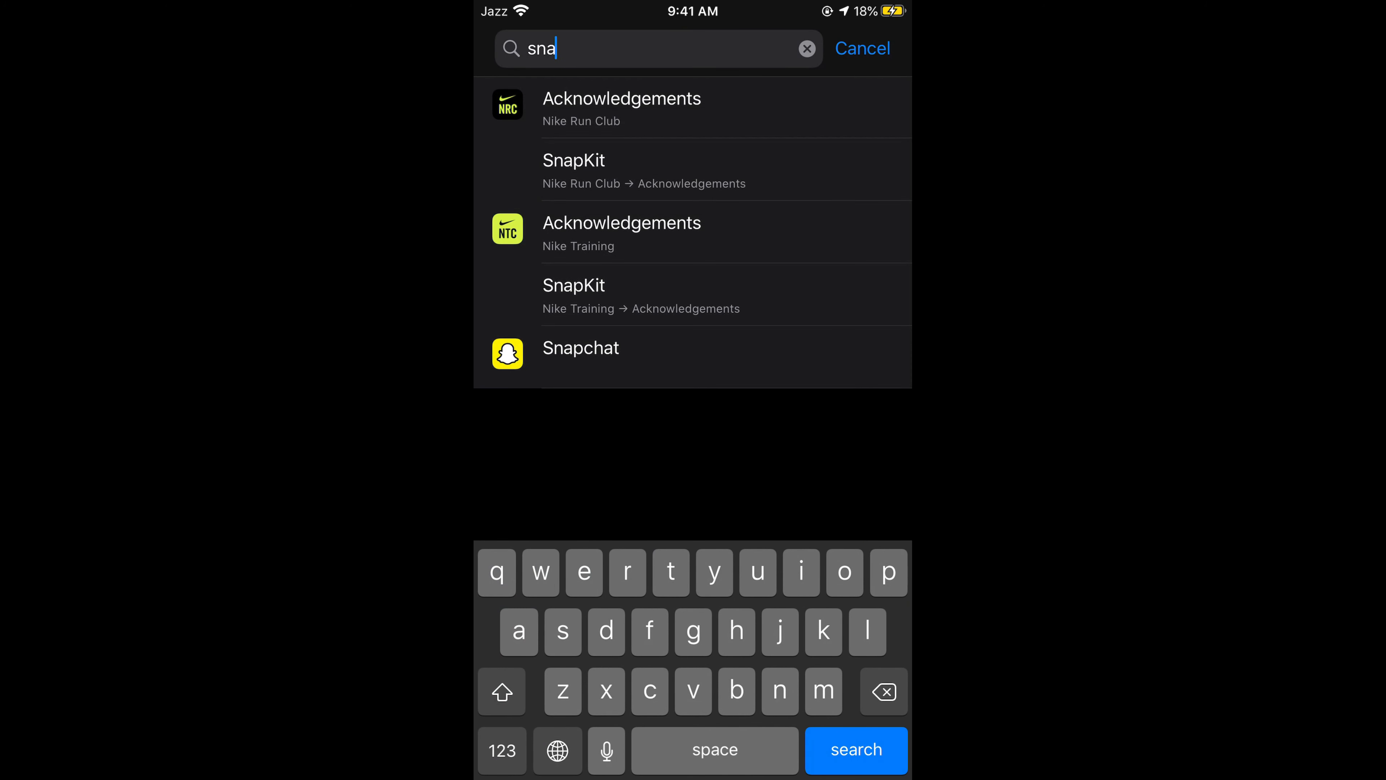
{"action": "left_click", "coordinate": [580, 348]}
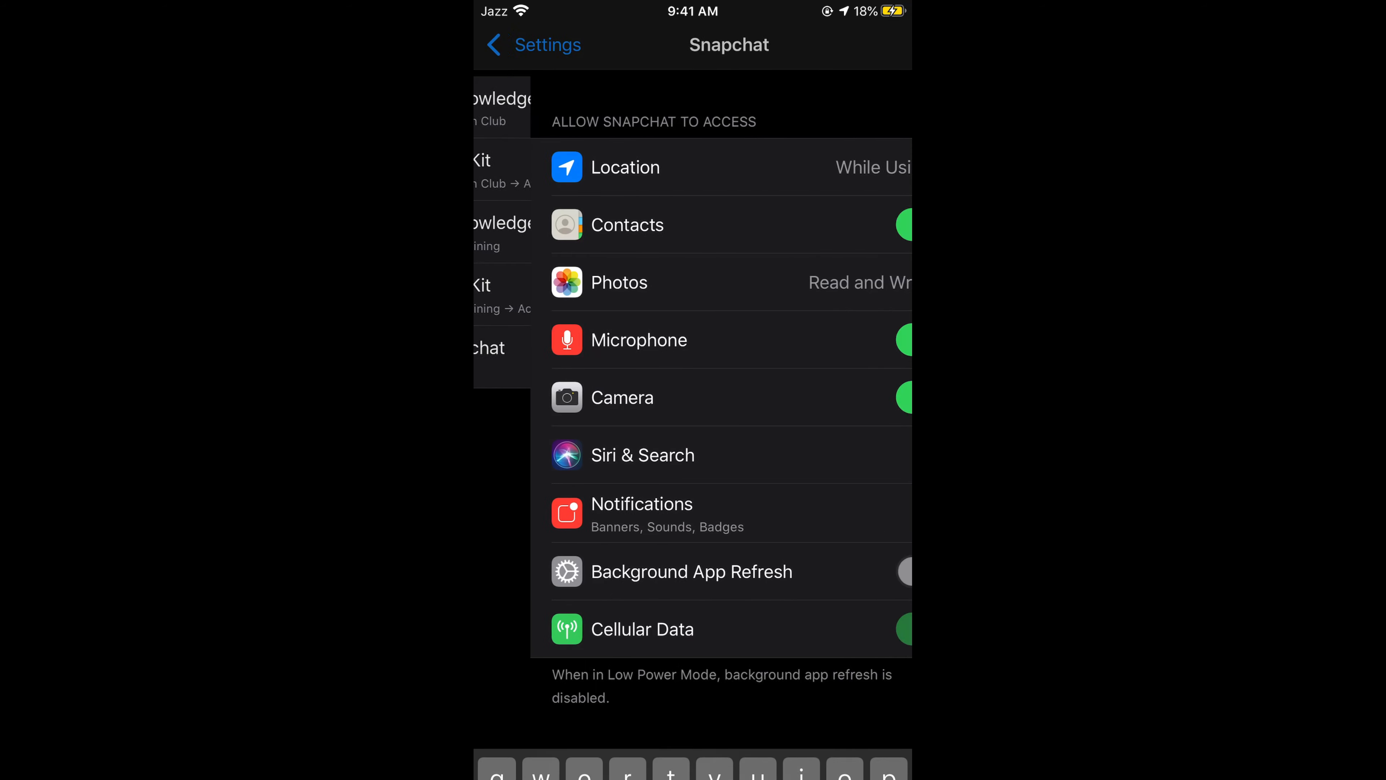
{"action": "left_click", "coordinate": [627, 166]}
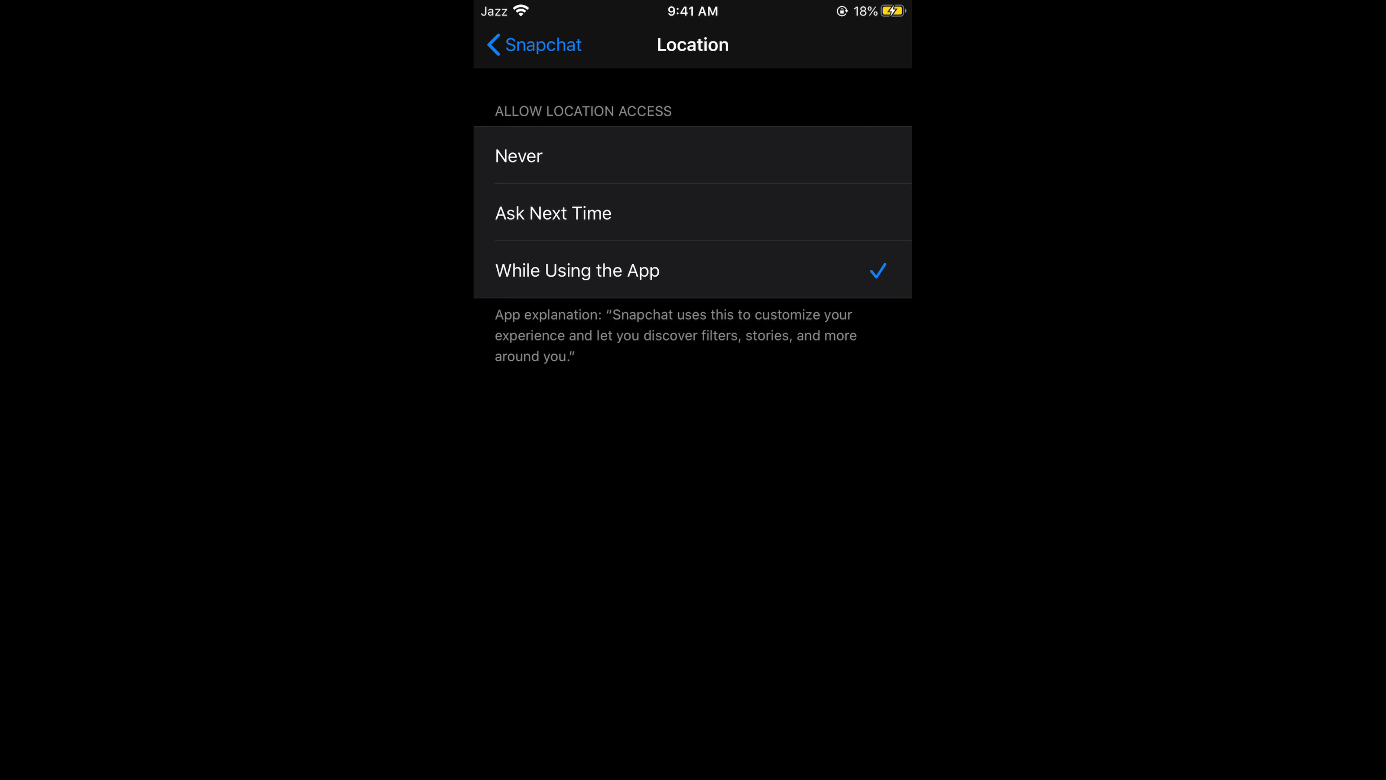
{"action": "left_click", "coordinate": [530, 44]}
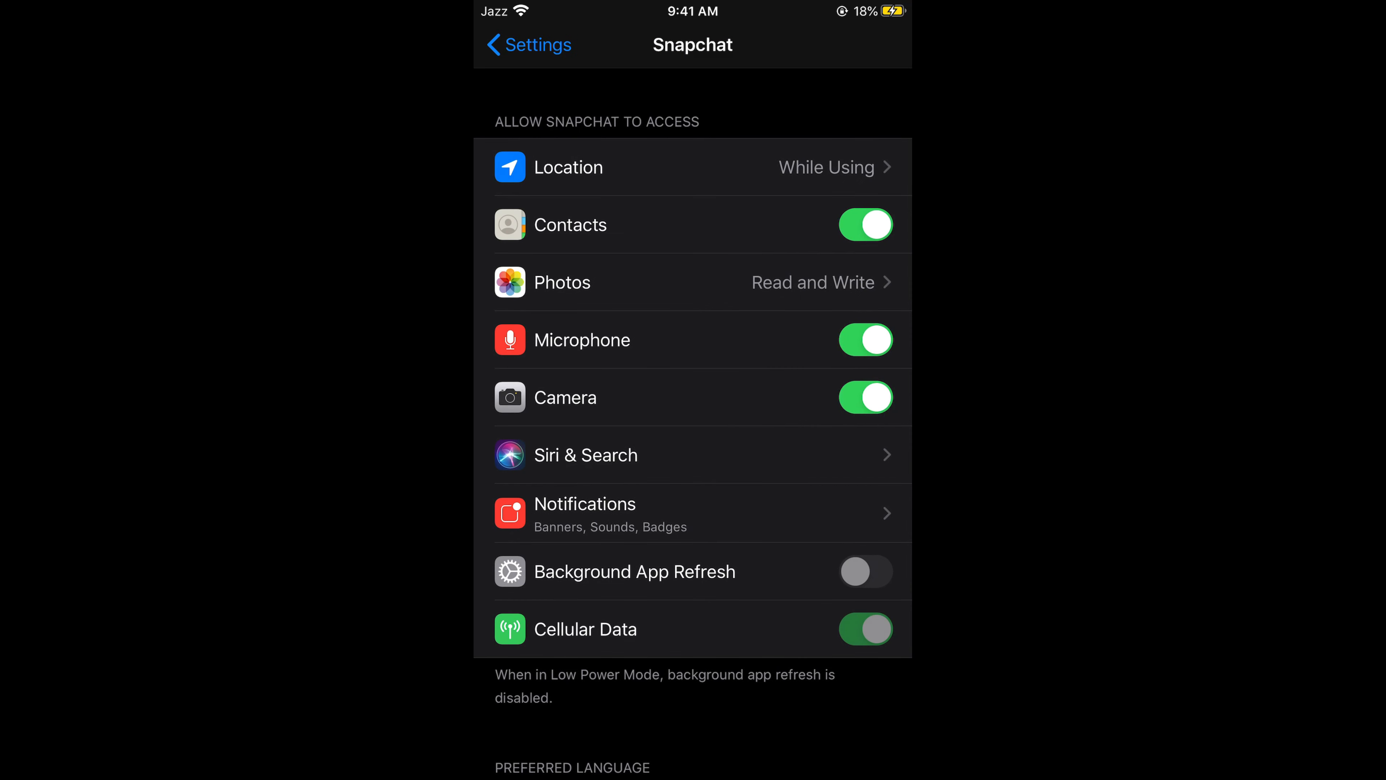